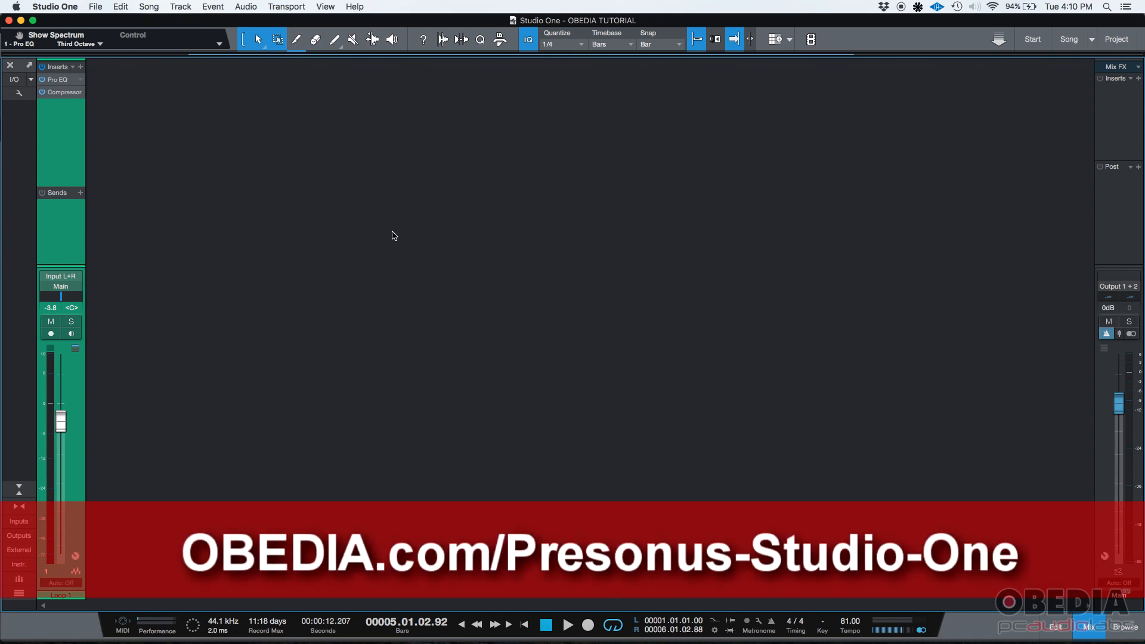
mouse_move(835, 468)
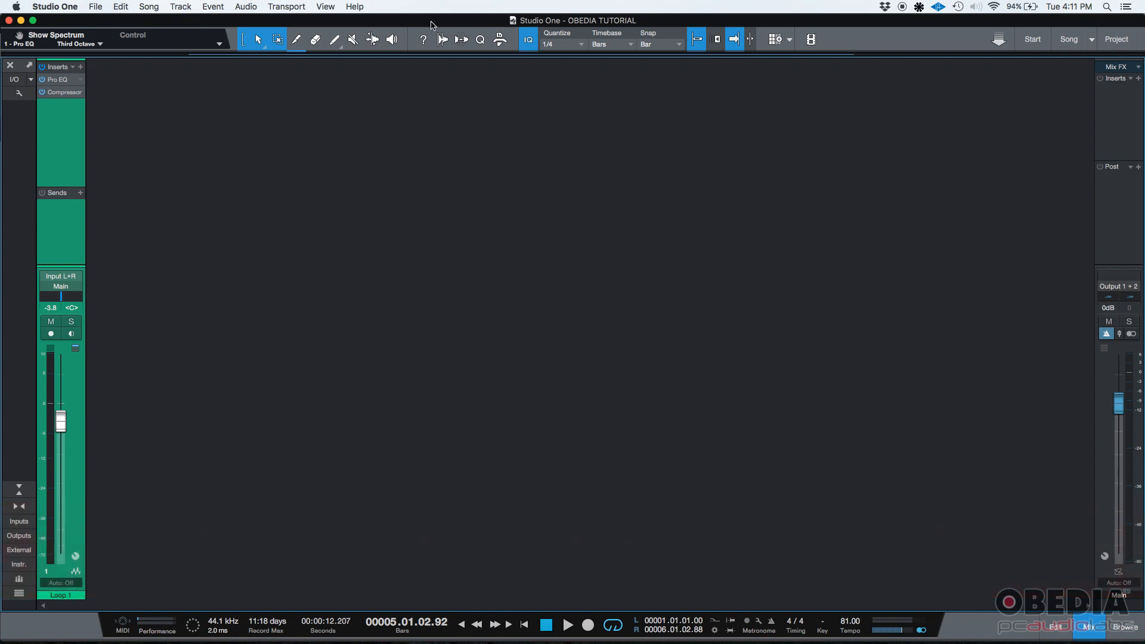
mouse_move(194, 176)
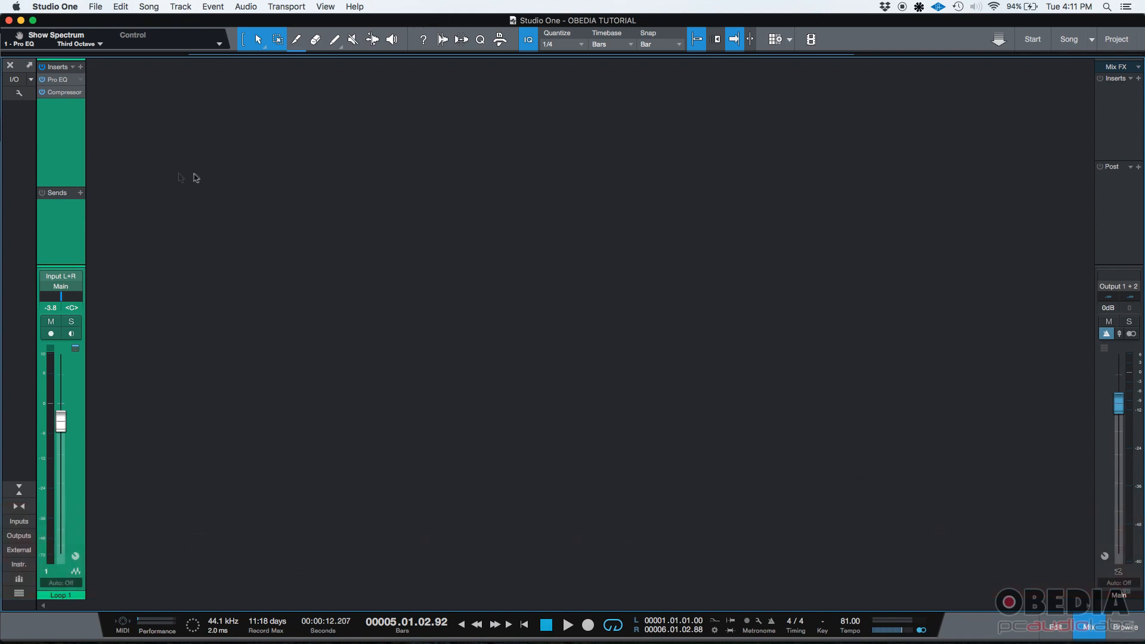
mouse_move(1076, 573)
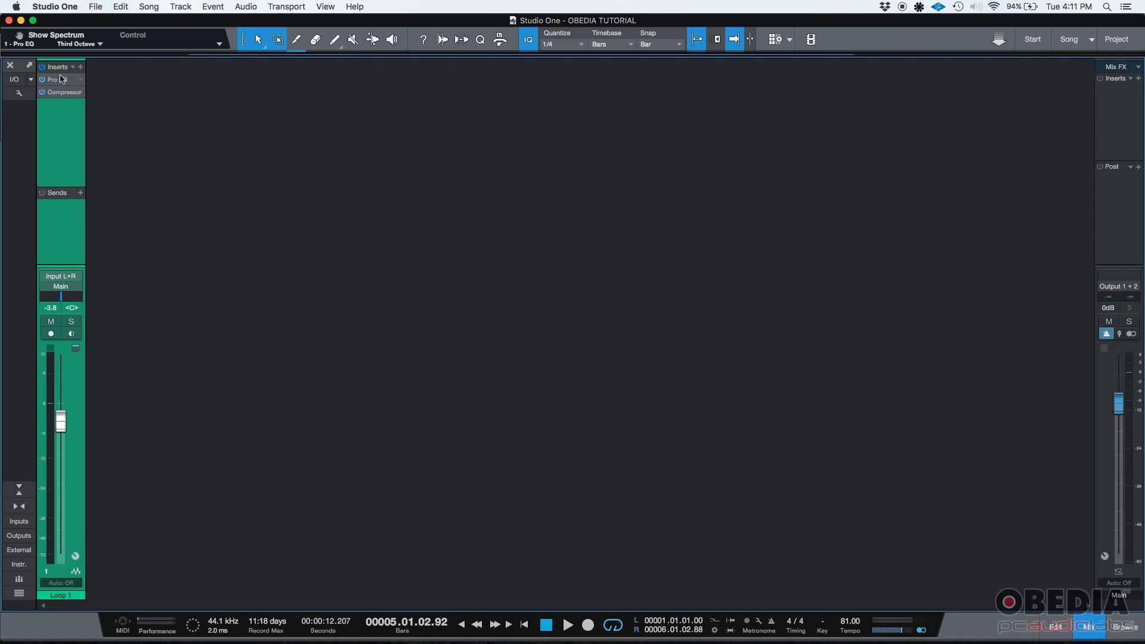
mouse_move(59, 95)
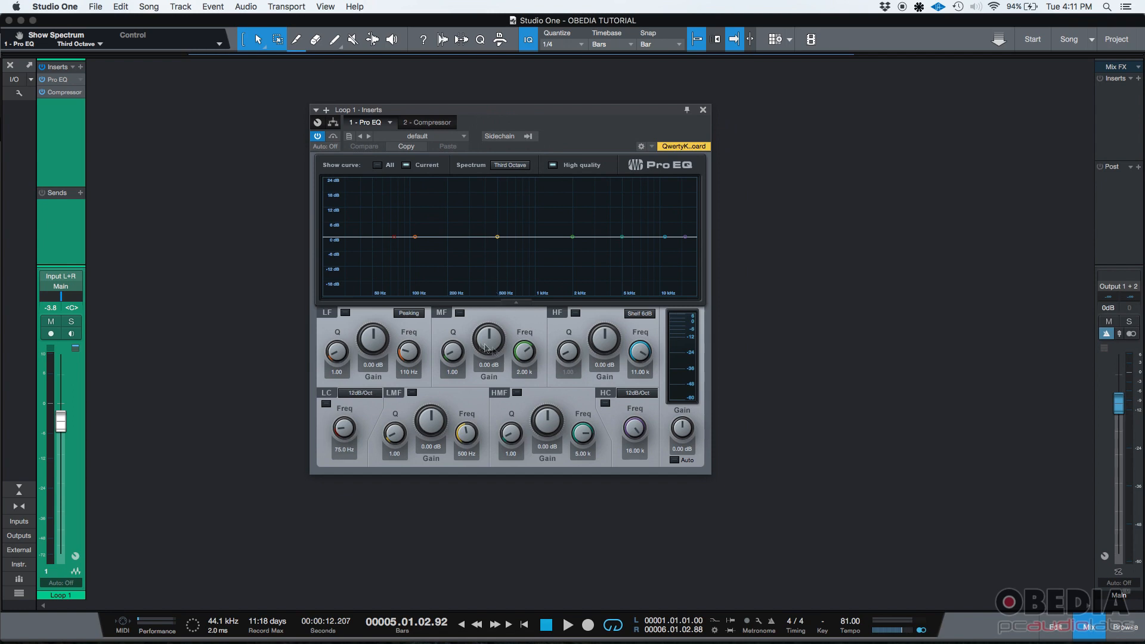
Boost the LMF band to about 8.16 dB and the MF band to about 6.96 dB
left_click_drag(488, 345, 488, 317)
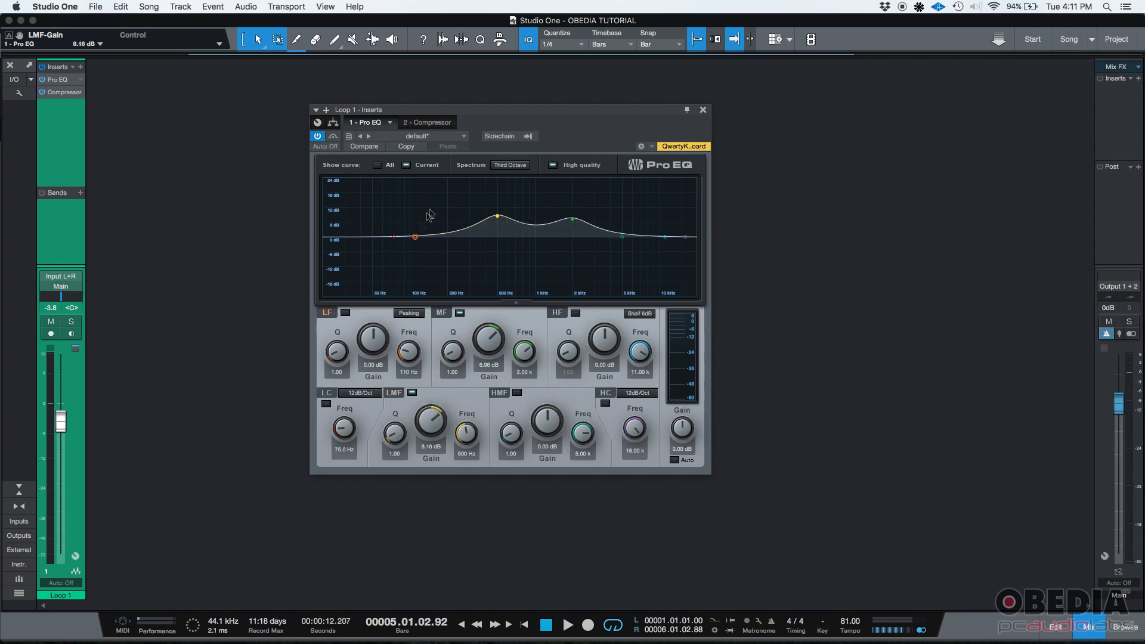
mouse_move(93, 106)
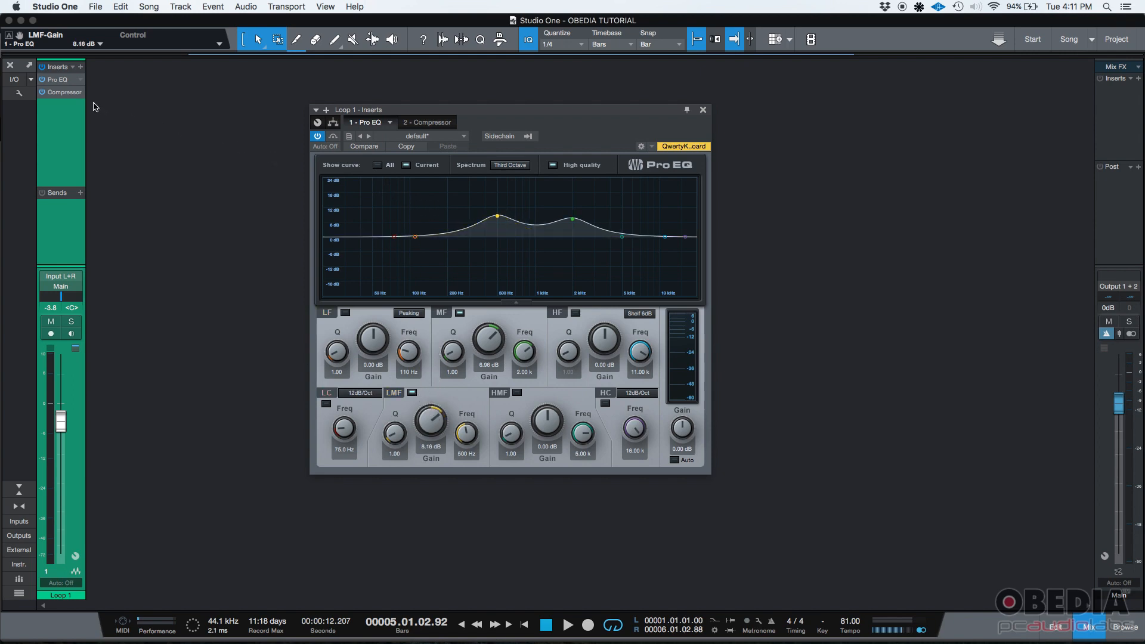
mouse_move(46, 96)
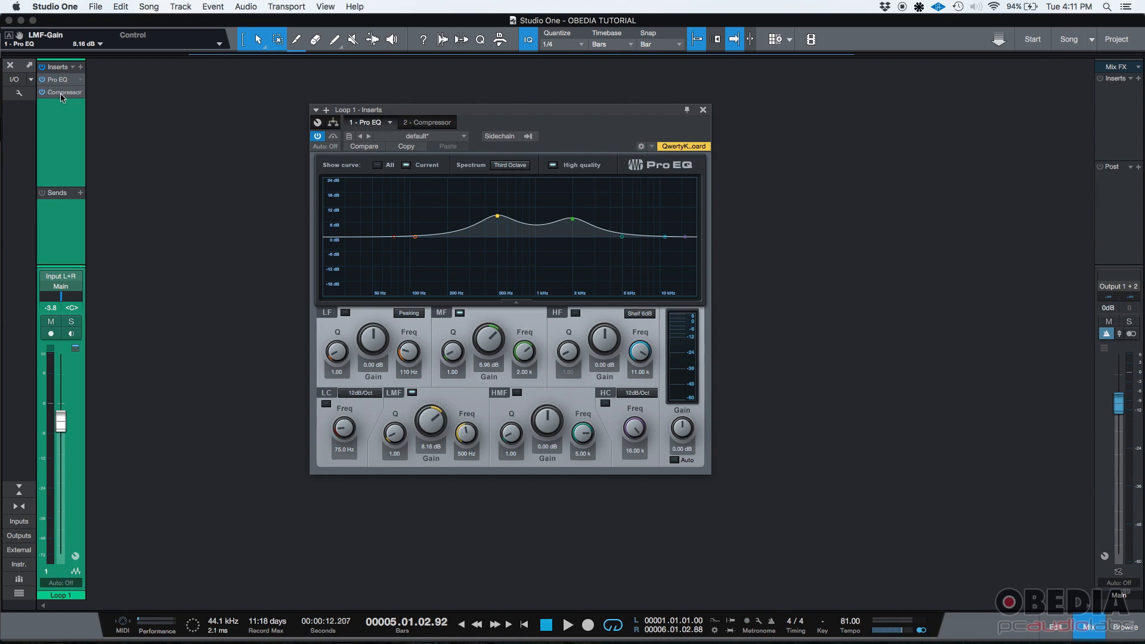
Set the Compressor to a 6.5:1 ratio with a −21.96 dB threshold, checking back against the Pro EQ
left_click(426, 122)
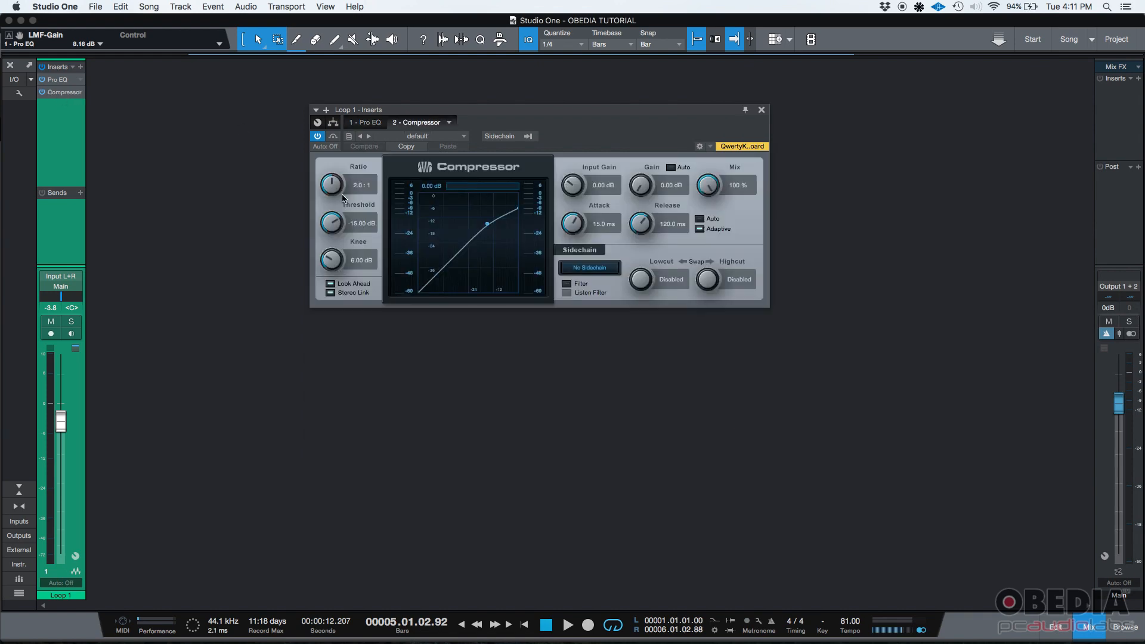
left_click_drag(330, 182, 334, 174)
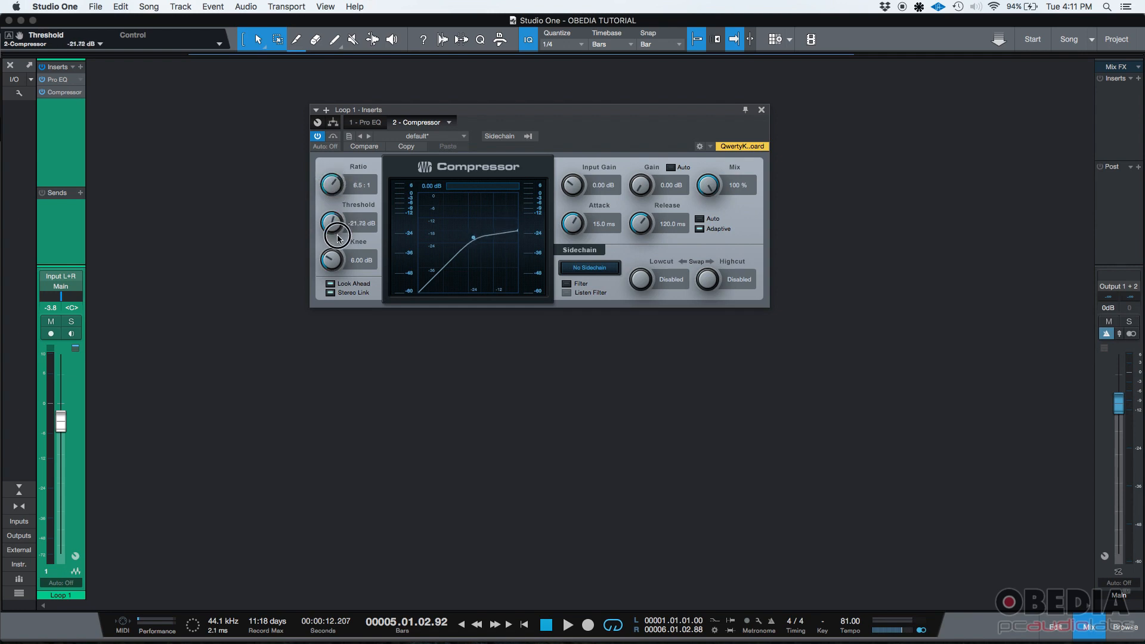
left_click_drag(336, 223, 337, 224)
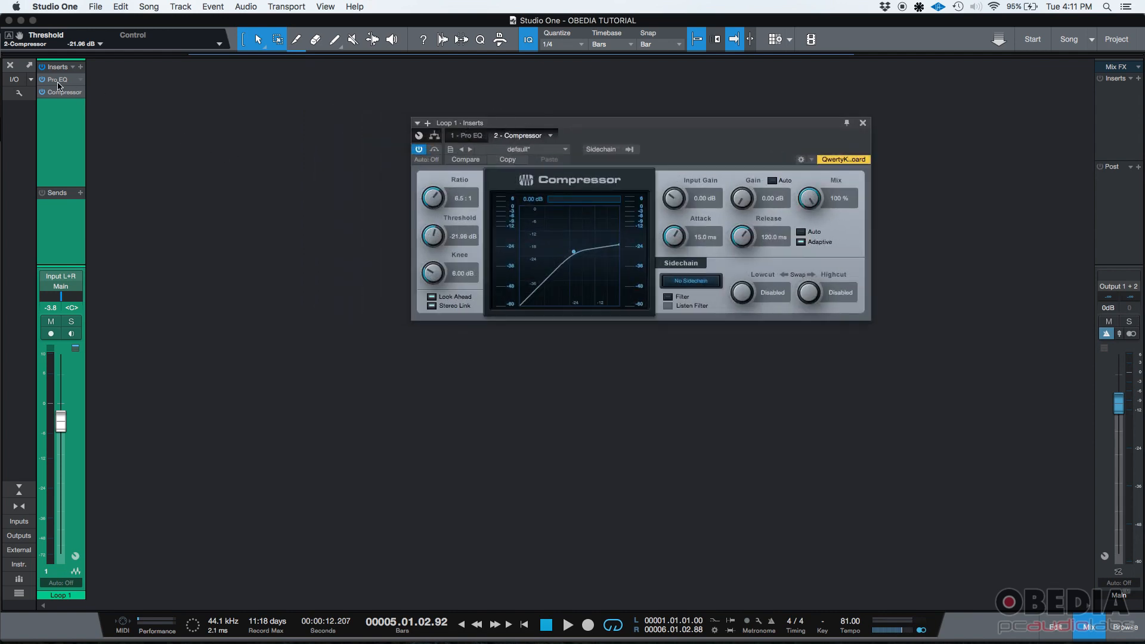
left_click(466, 135)
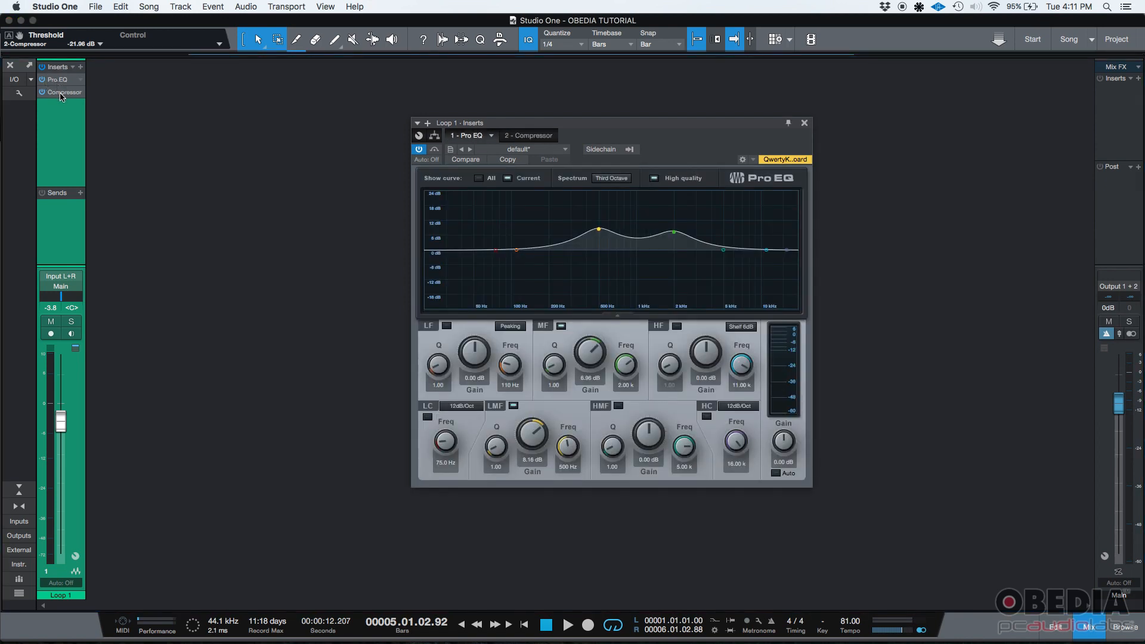
left_click(525, 135)
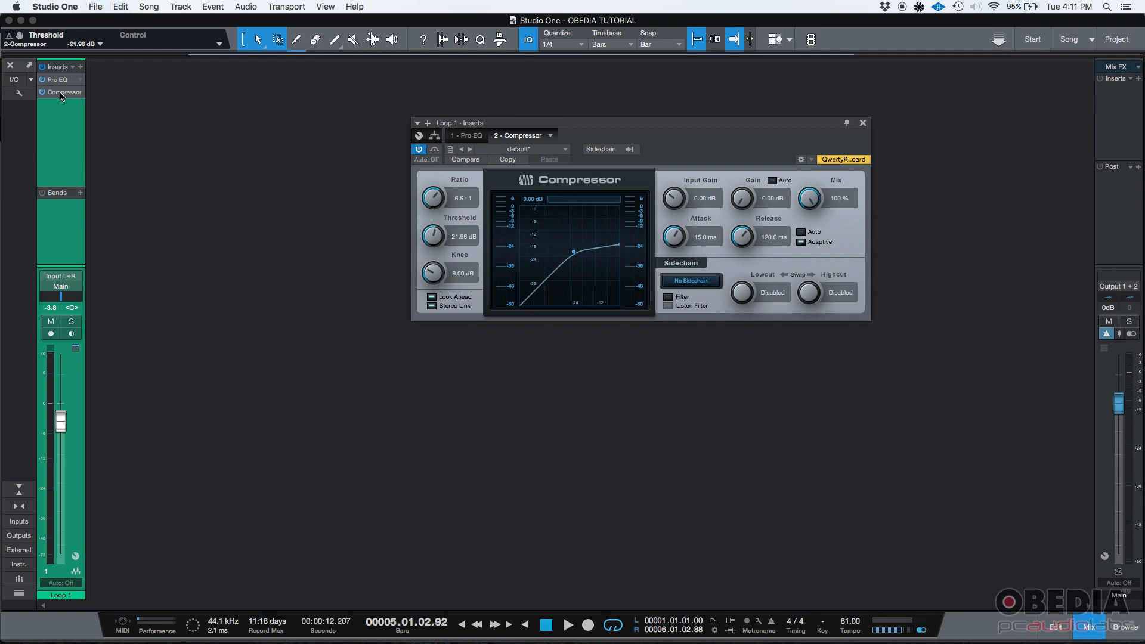
mouse_move(62, 79)
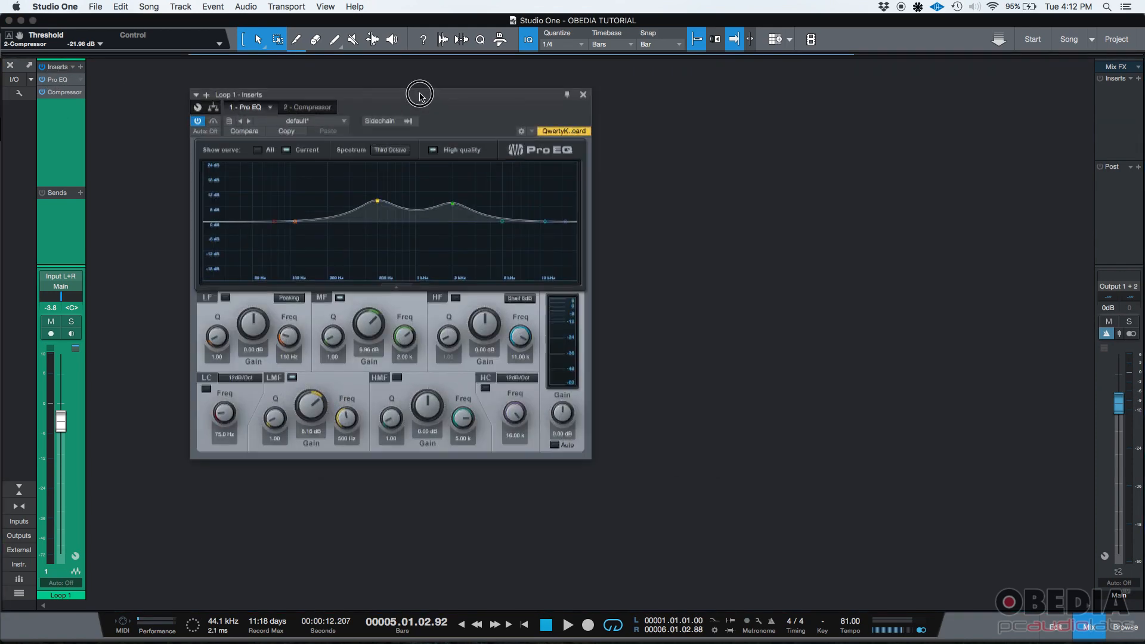
Move the Pro EQ editor window toward the upper left to make room for a second editor
left_click_drag(419, 93, 386, 92)
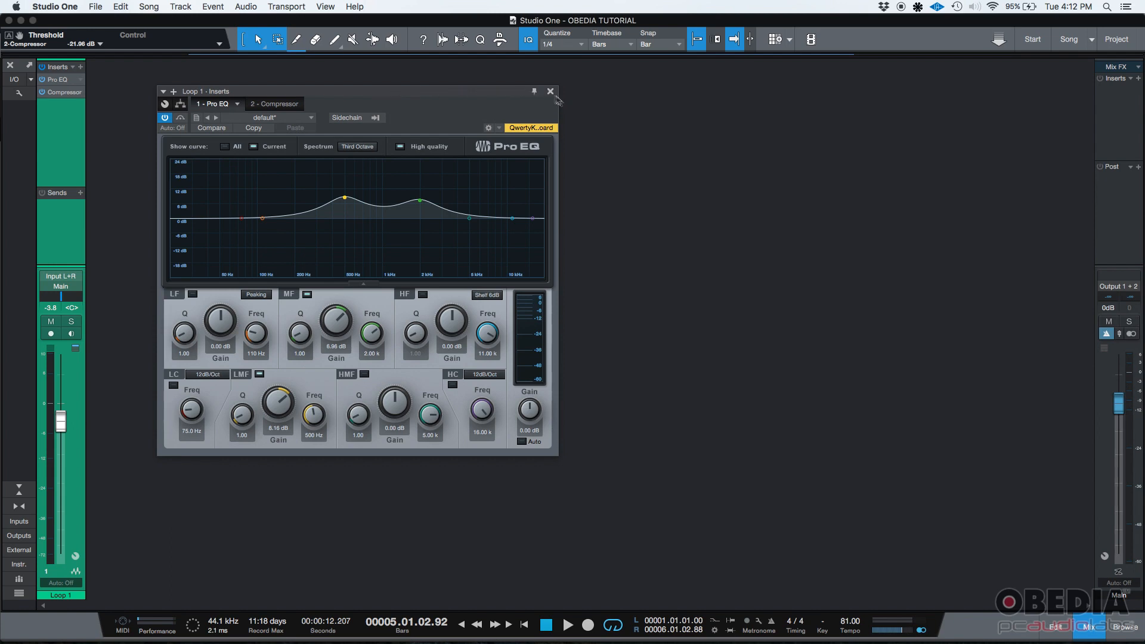
mouse_move(550, 92)
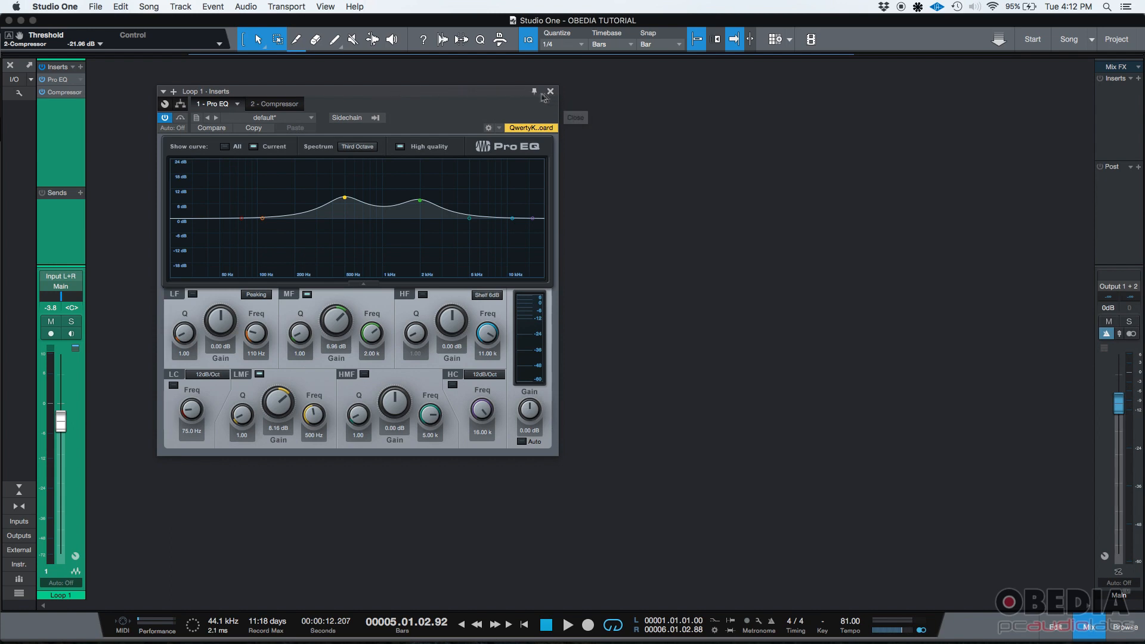
mouse_move(535, 93)
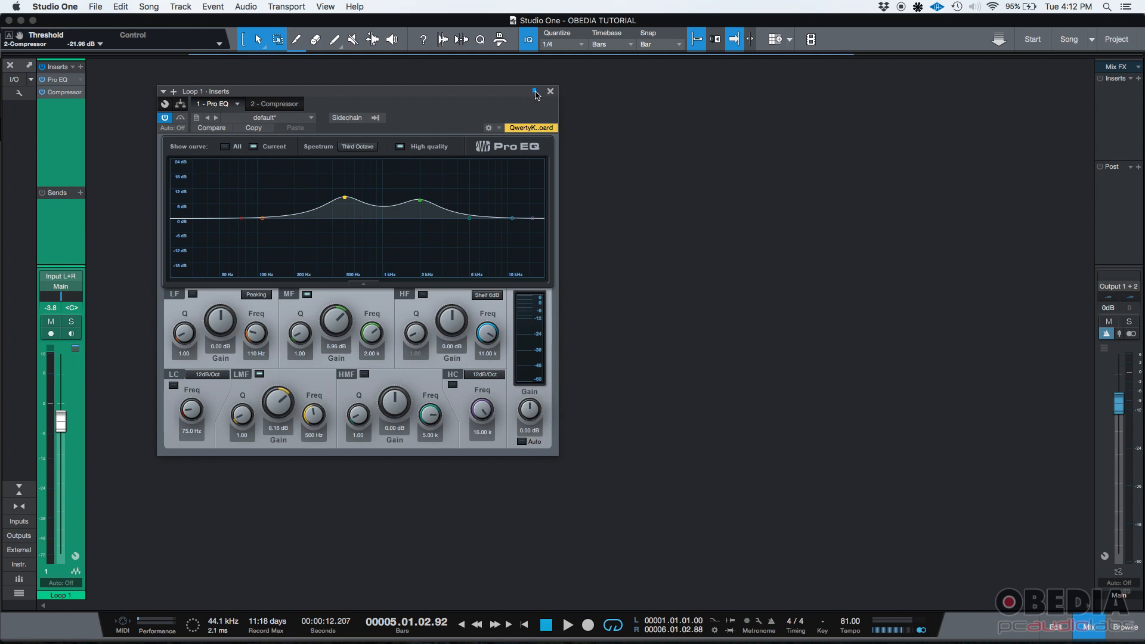
mouse_move(534, 92)
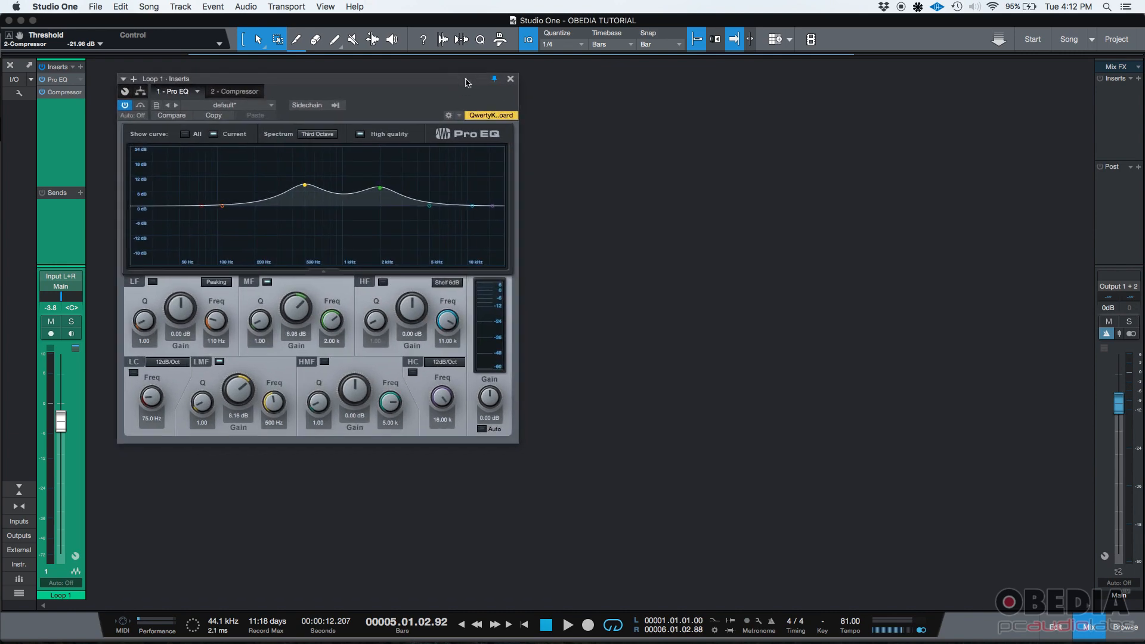
mouse_move(58, 100)
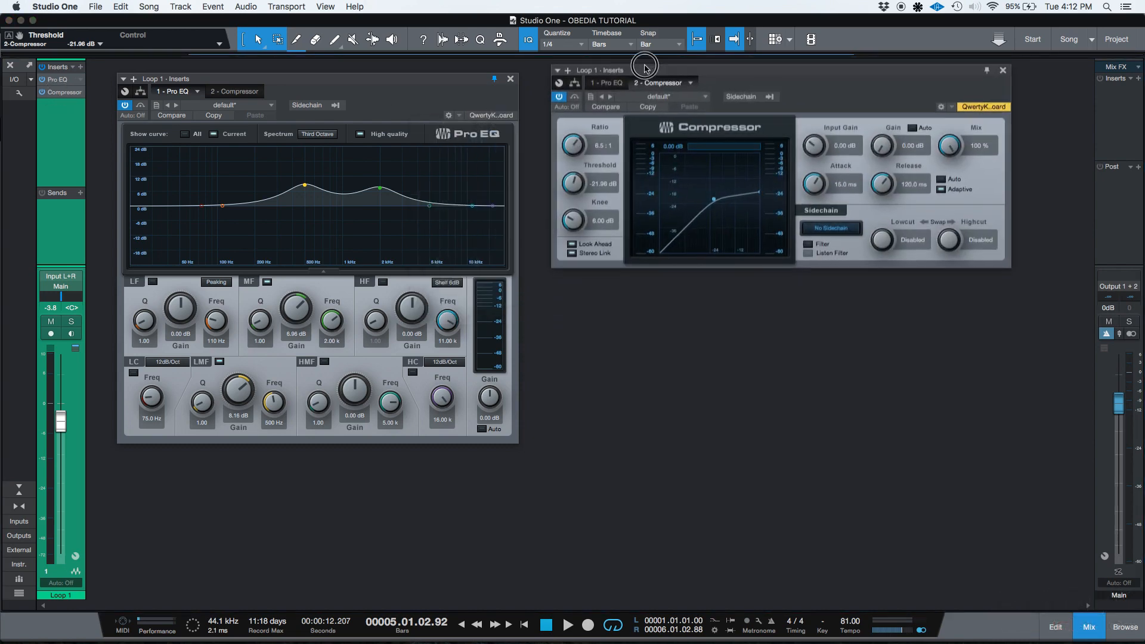
Place the Compressor editor beside the Pro EQ and start adding another insert to Loop 1
left_click_drag(644, 65, 571, 76)
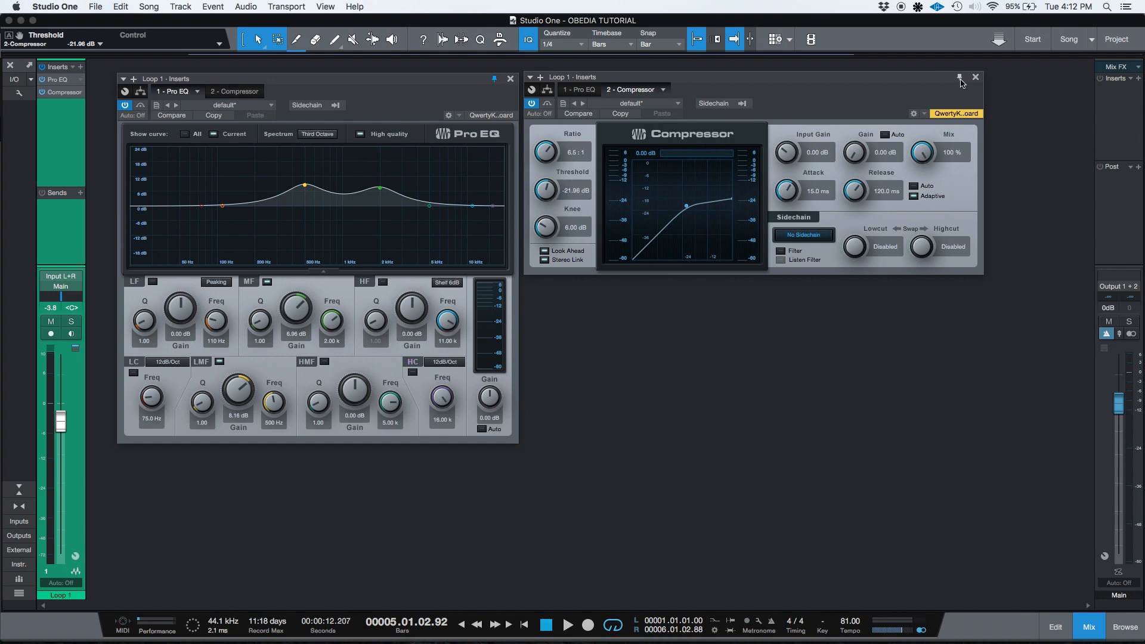
mouse_move(959, 79)
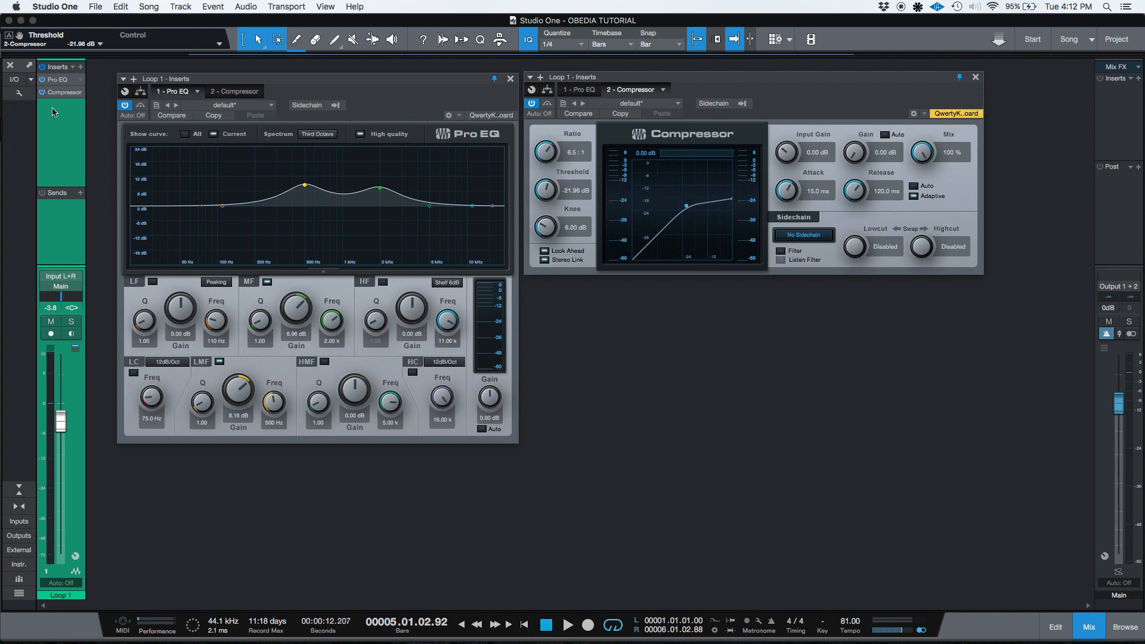
left_click(80, 67)
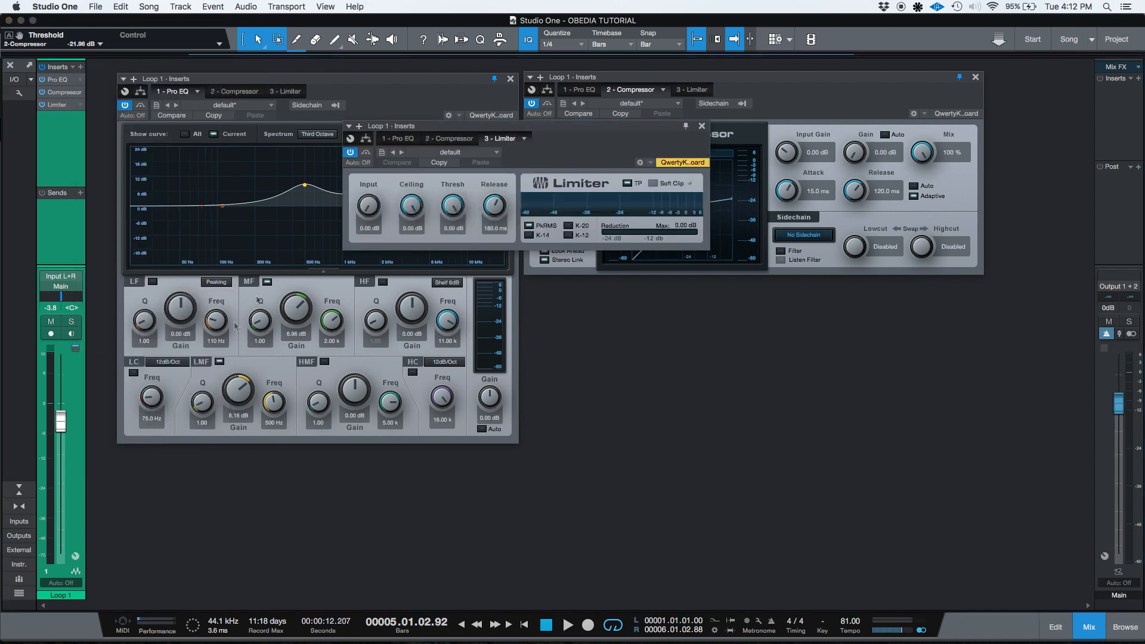
Move the new Limiter editor below the Compressor so all three editors sit without overlapping
left_click_drag(431, 126, 713, 290)
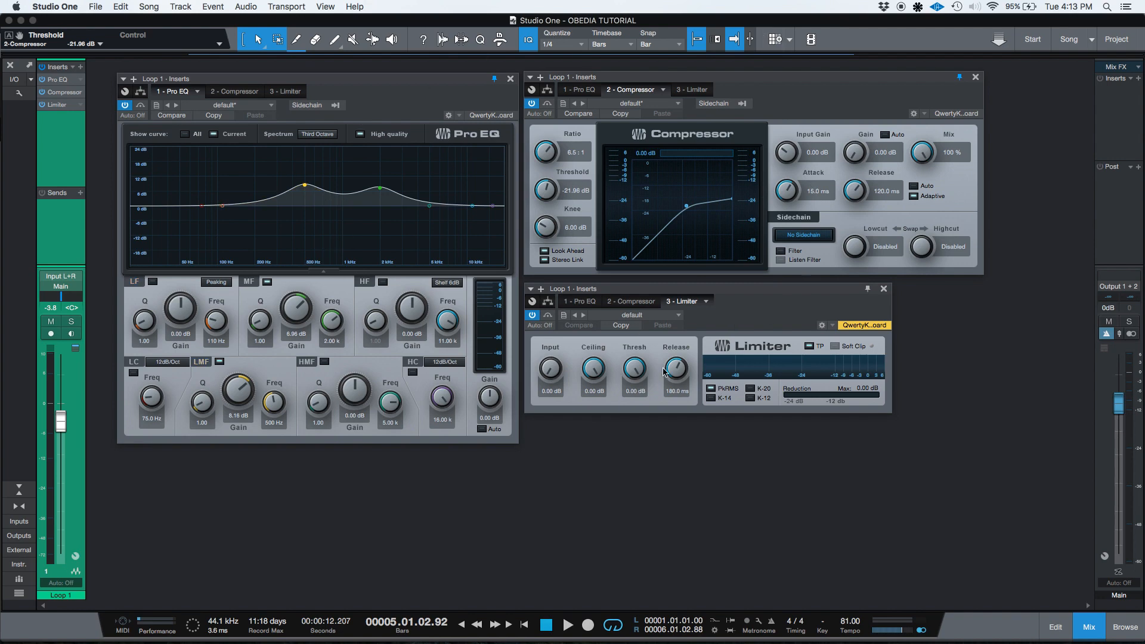
mouse_move(661, 372)
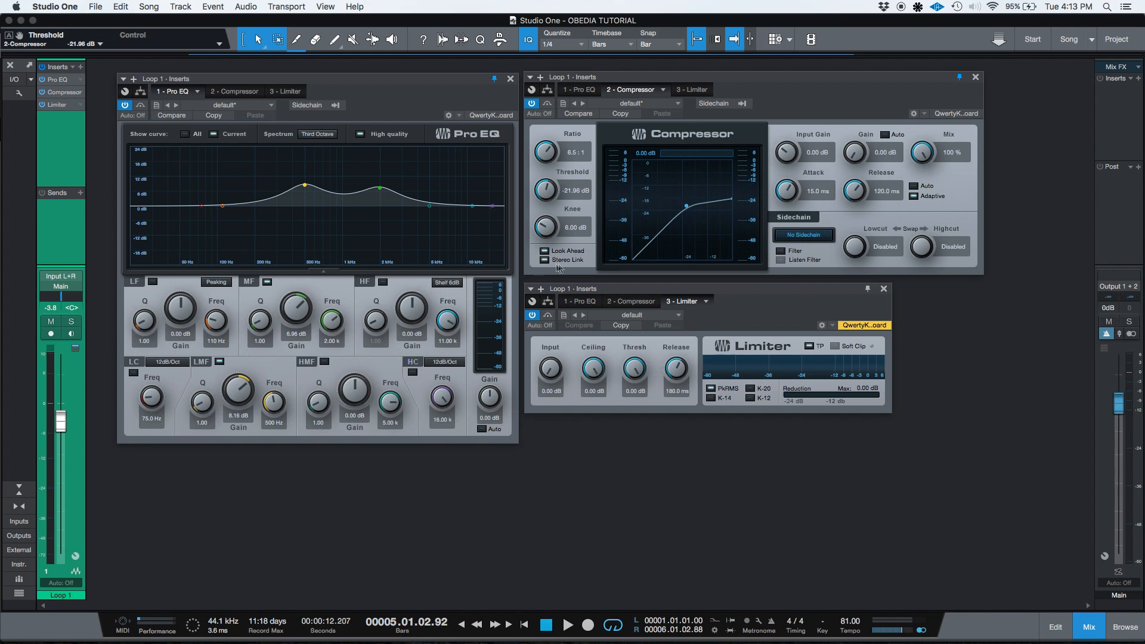
mouse_move(869, 291)
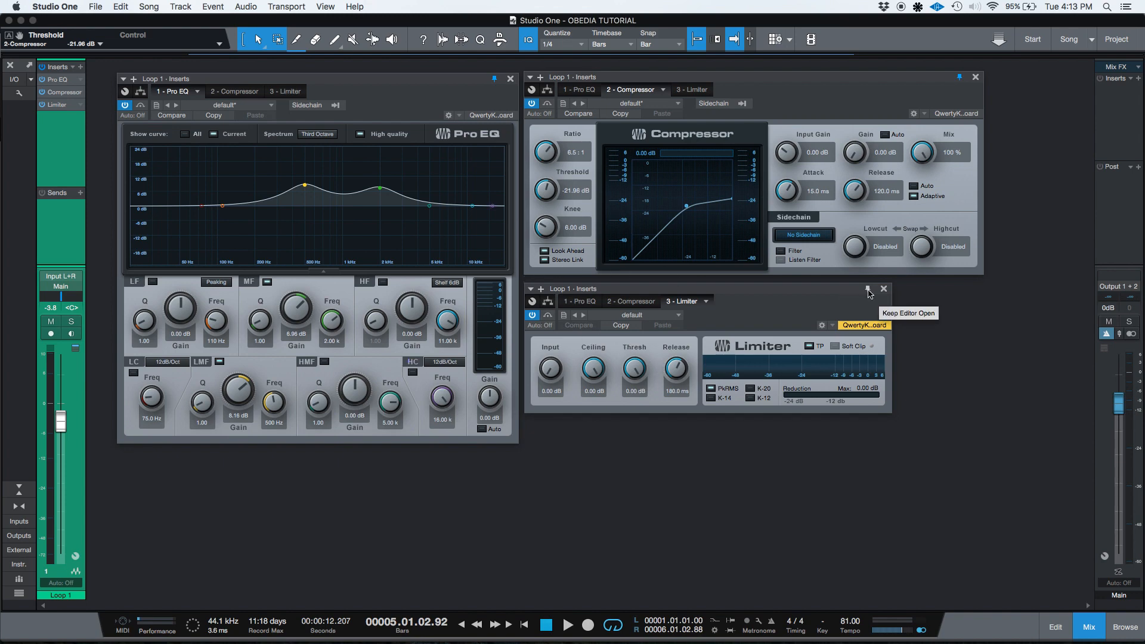
mouse_move(14, 92)
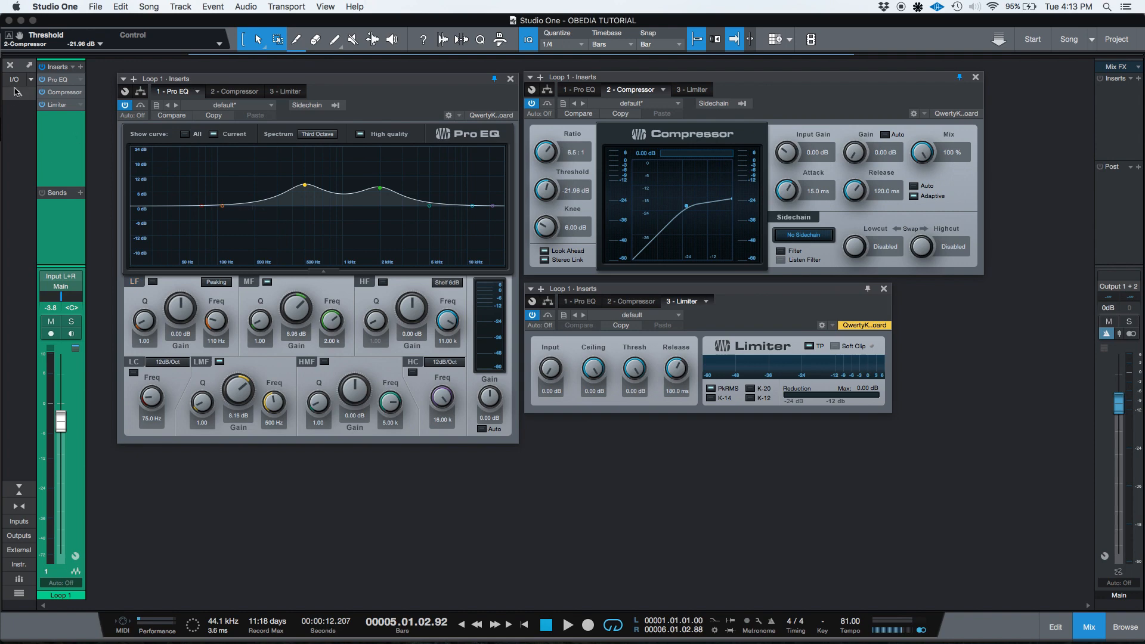
mouse_move(164, 162)
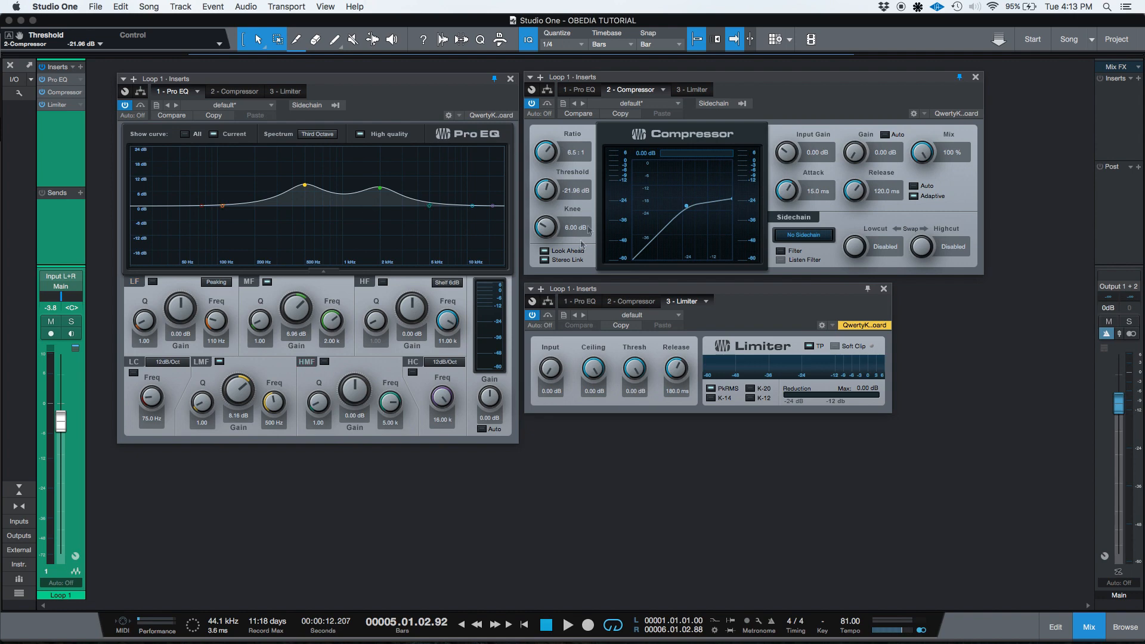
mouse_move(561, 158)
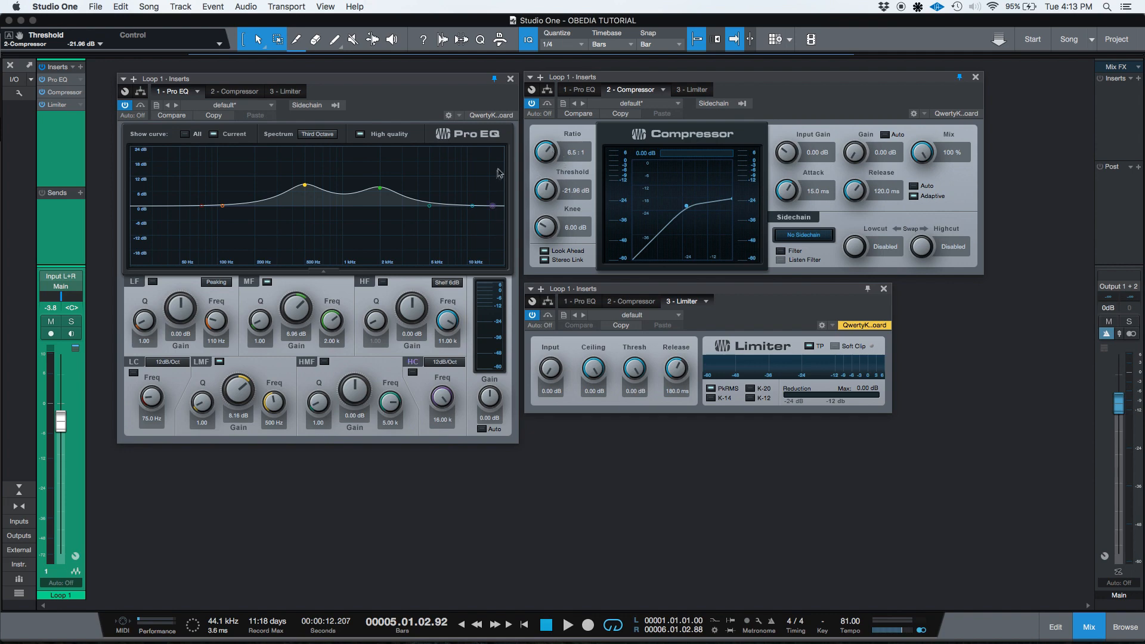
mouse_move(580, 178)
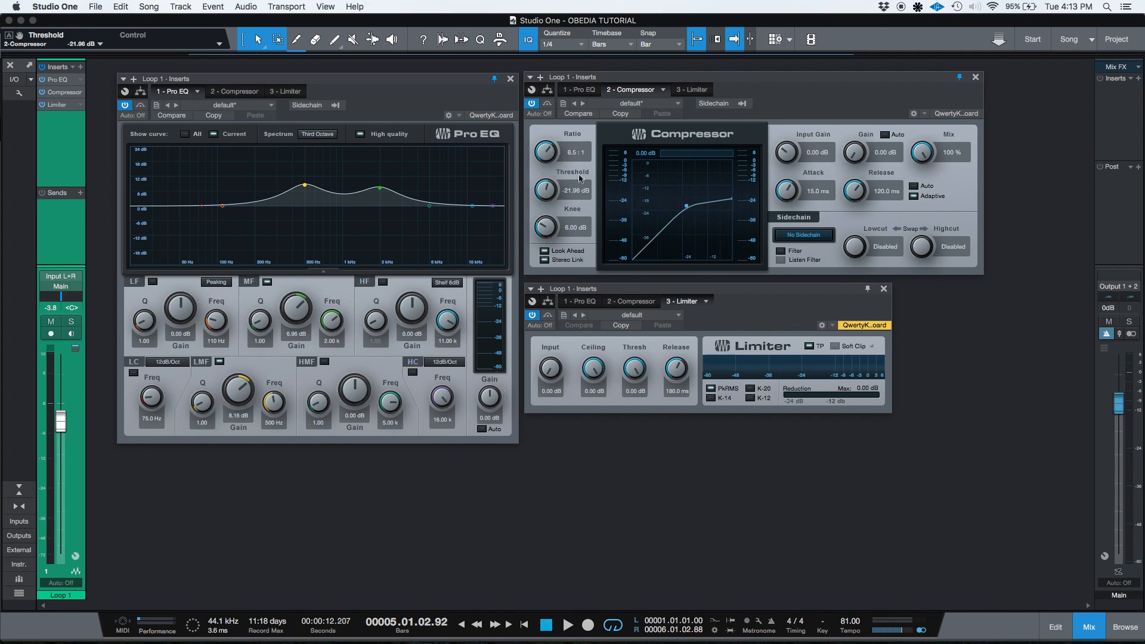
mouse_move(612, 185)
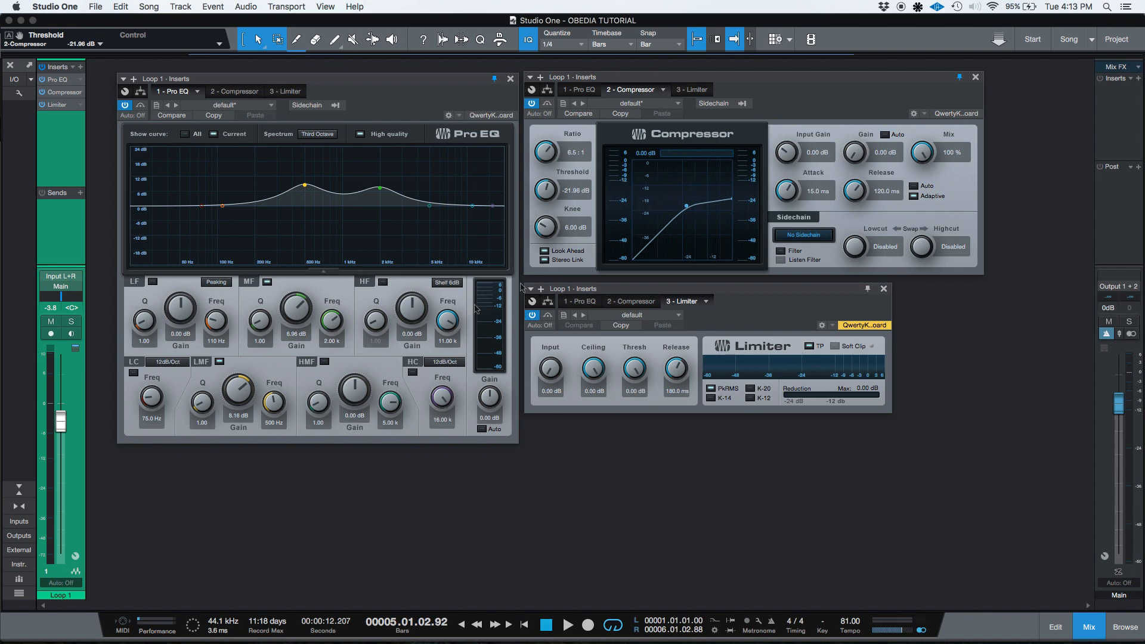
mouse_move(411, 283)
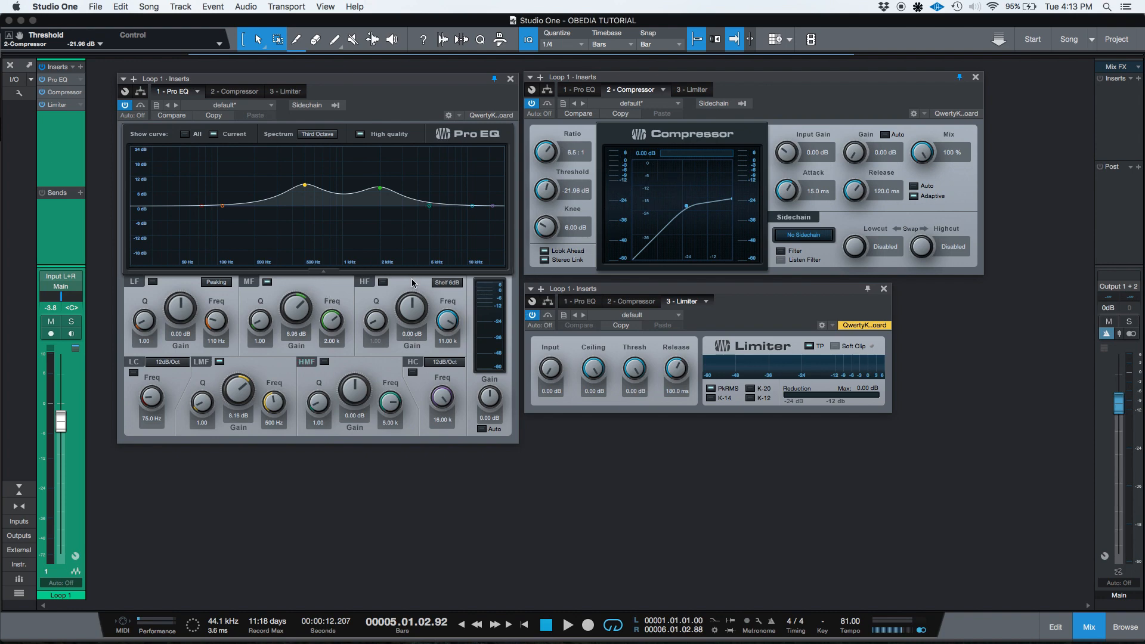
mouse_move(636, 296)
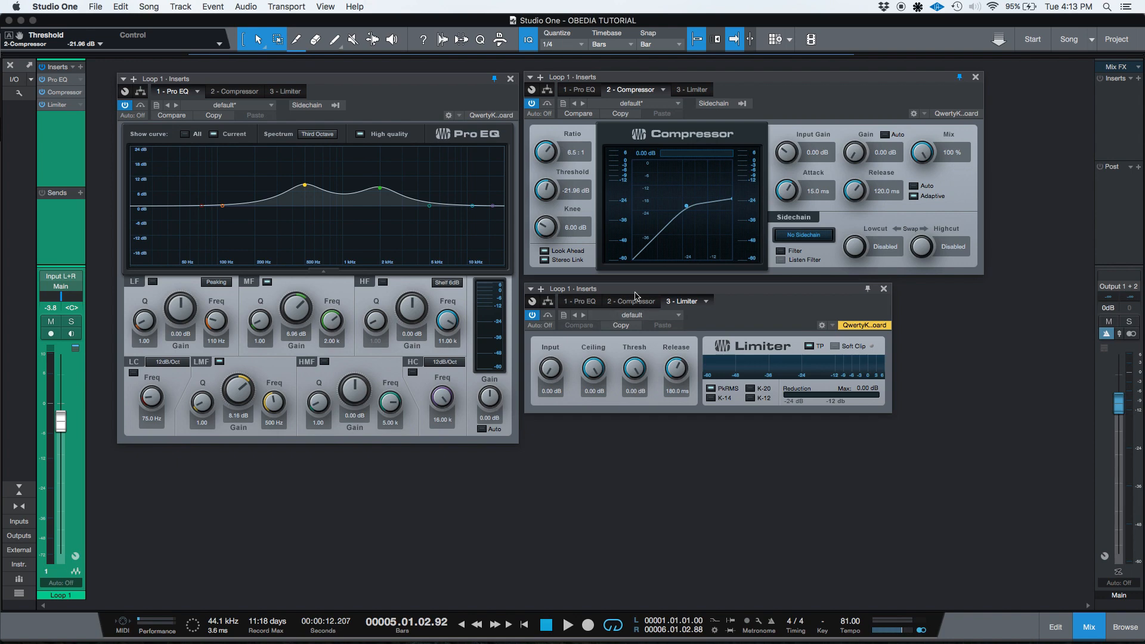
With the song playing, move the mid EQ band to 3.58 kHz and lower the Compressor ratio to 1.8:1
left_click(568, 624)
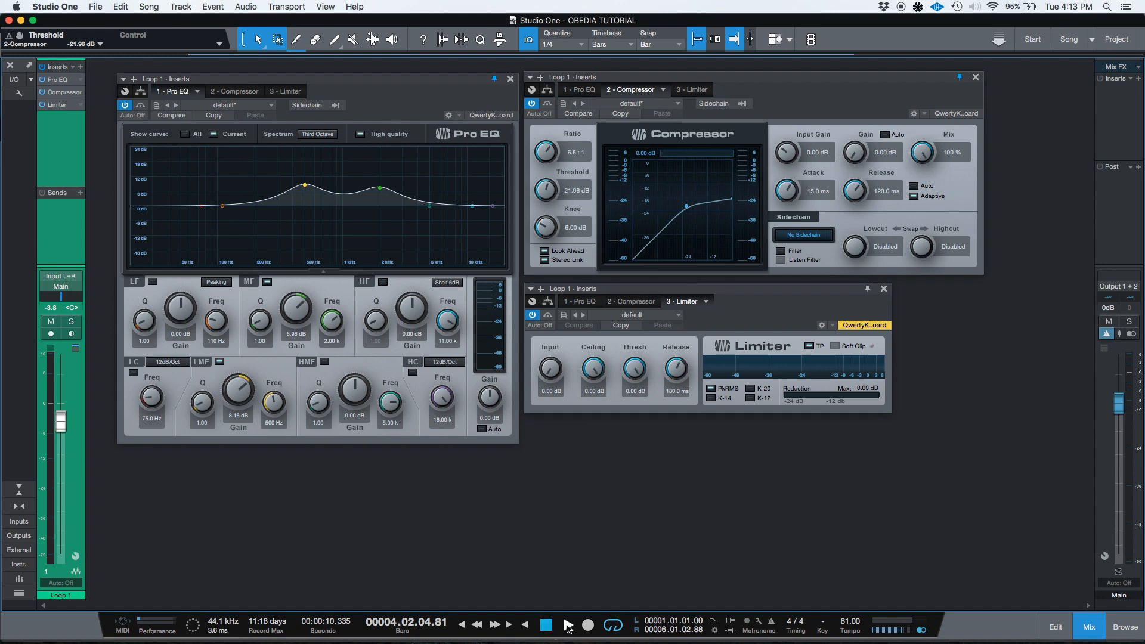
left_click(568, 624)
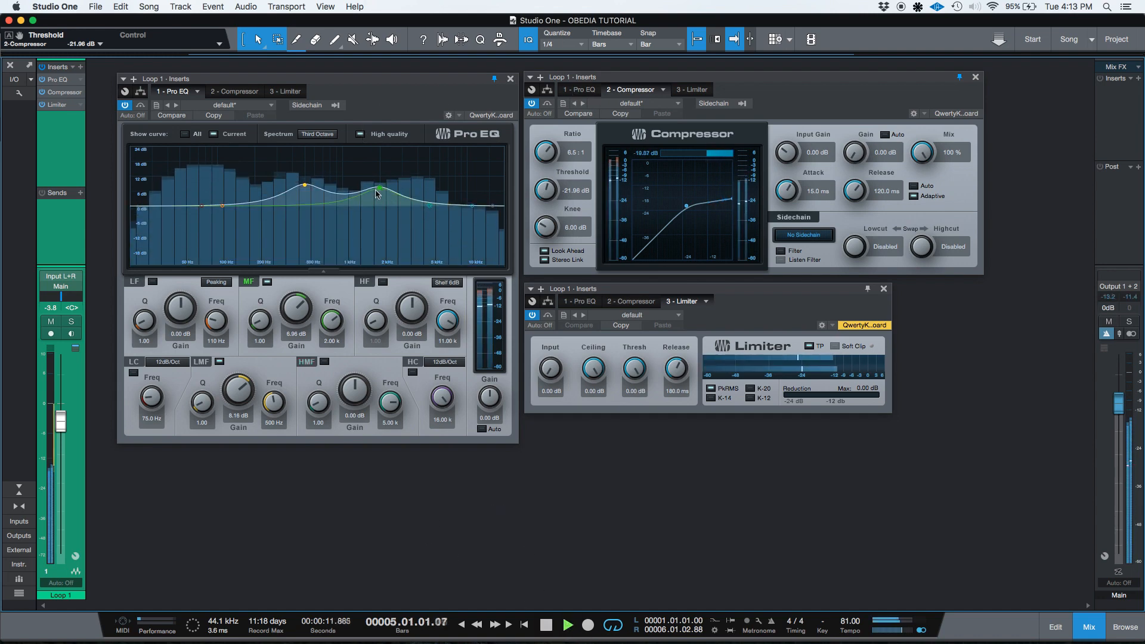
left_click_drag(379, 190, 343, 152)
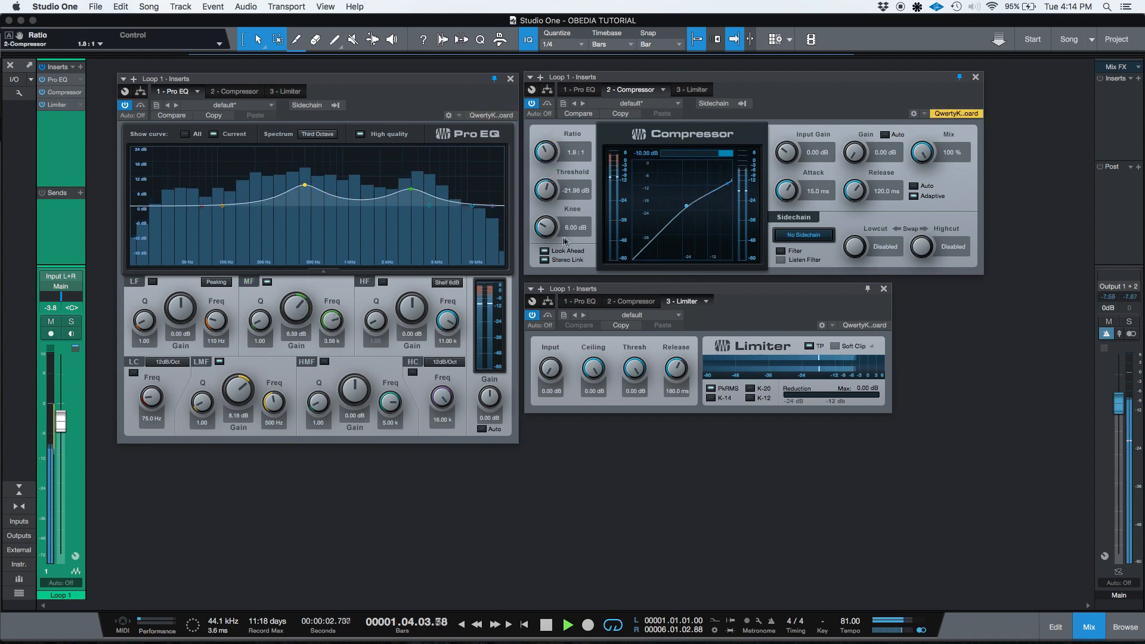
left_click_drag(545, 189, 548, 196)
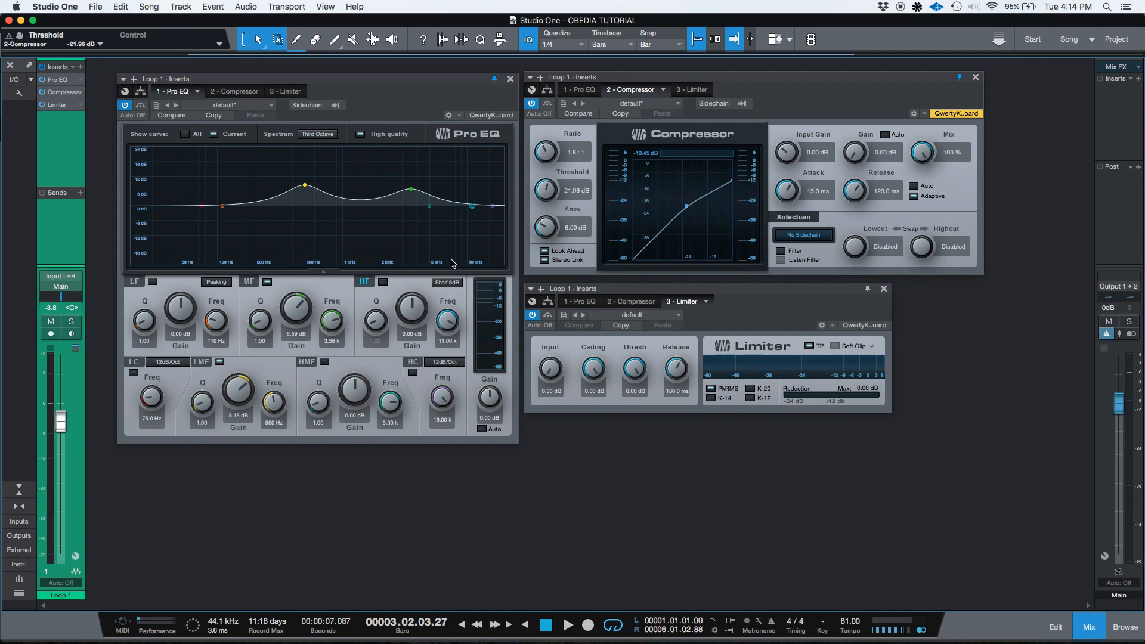
mouse_move(638, 171)
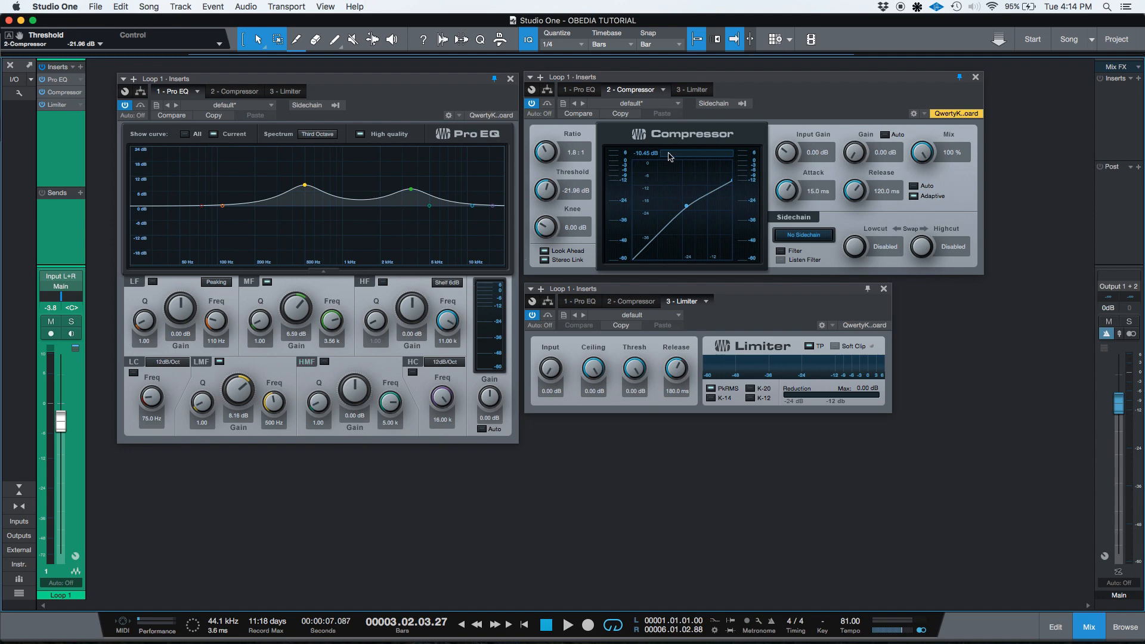
mouse_move(864, 379)
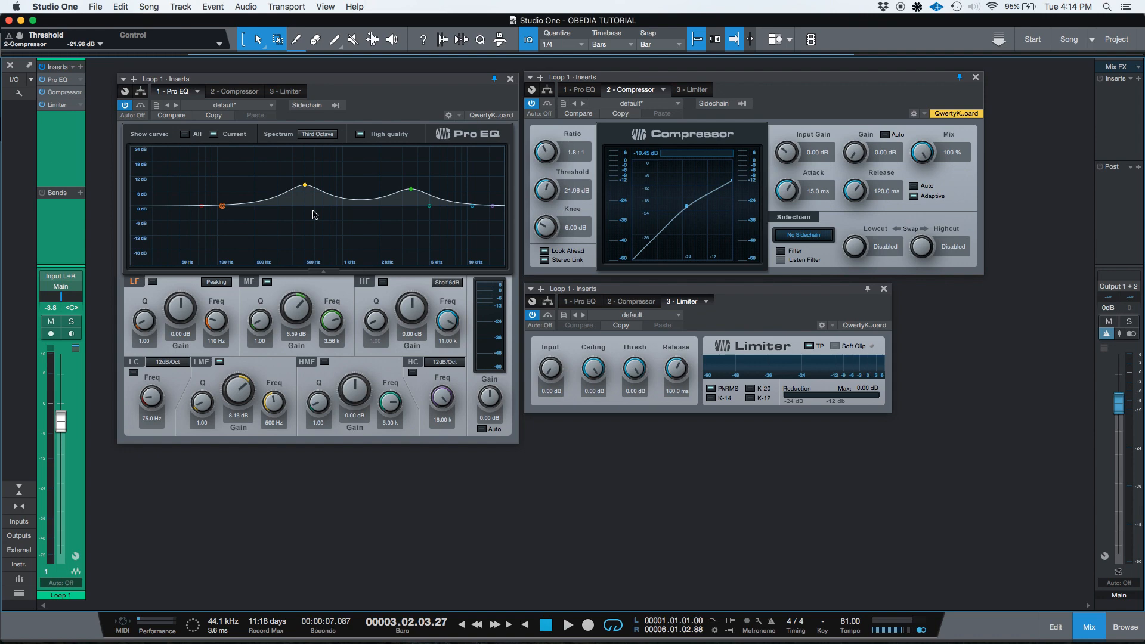
mouse_move(317, 205)
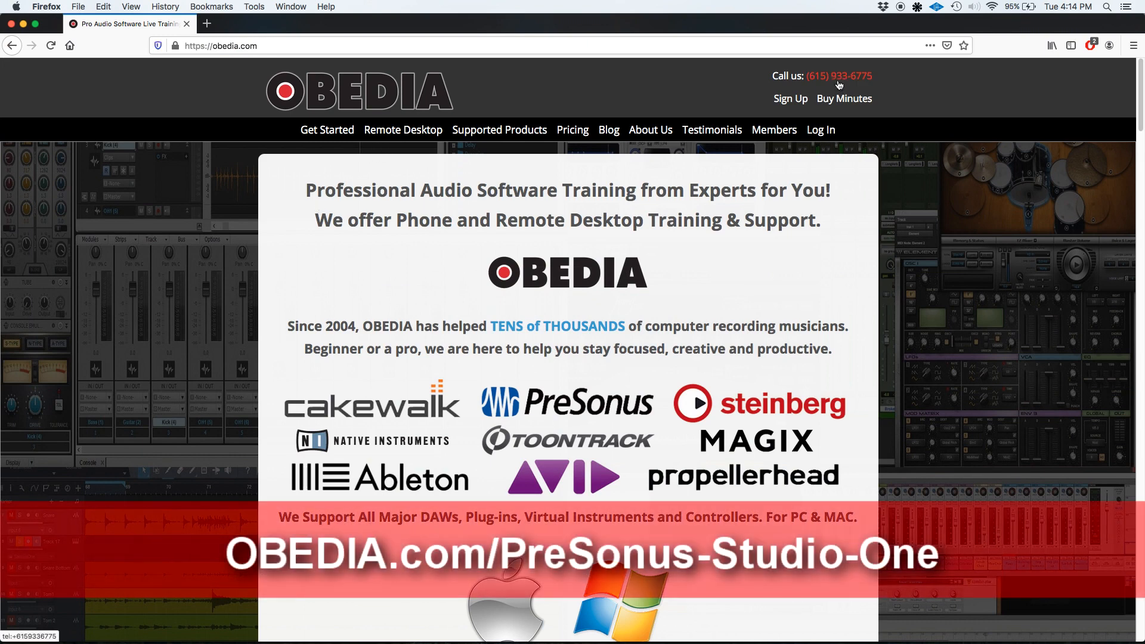
mouse_move(866, 86)
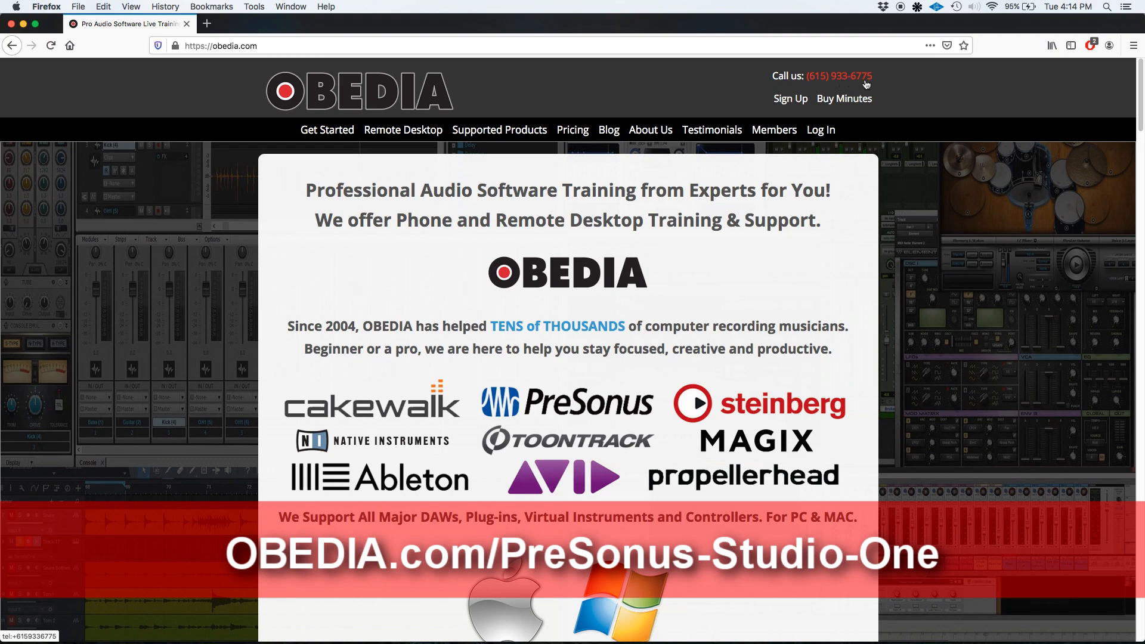